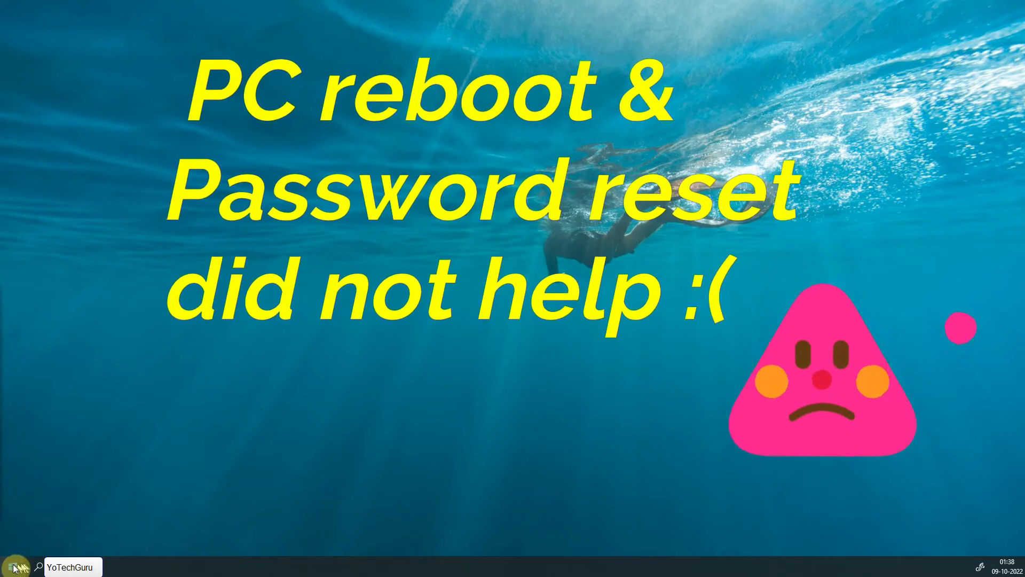
Step: Enter compmgmt.msc in the Run dialog from the Start quick menu, not yet launched
right_click(12, 566)
text(com)
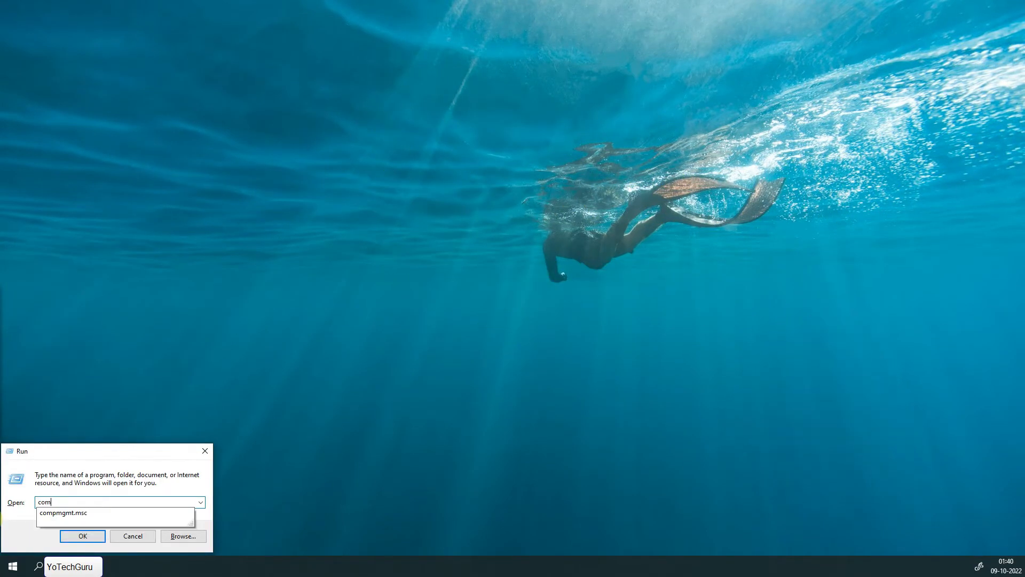
text(pmgmt.msc)
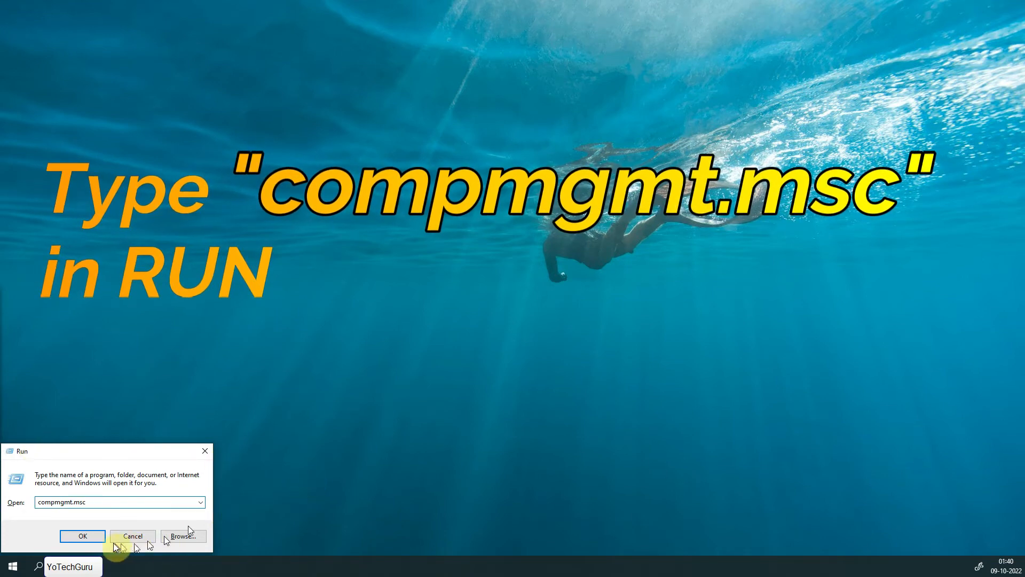
Step: Launch Computer Management and show Device Manager's list down to Network adapters
click(82, 535)
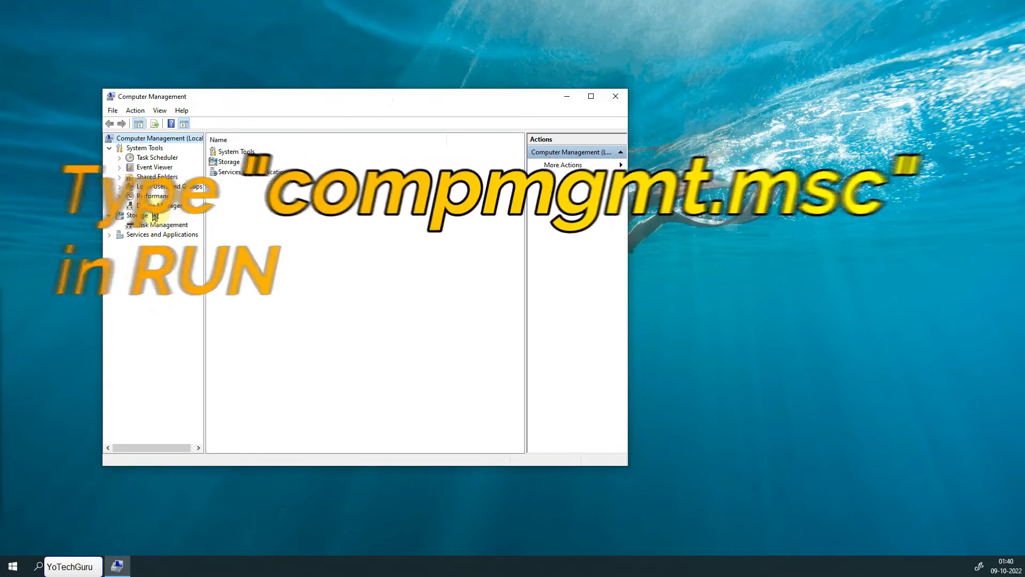
click(159, 205)
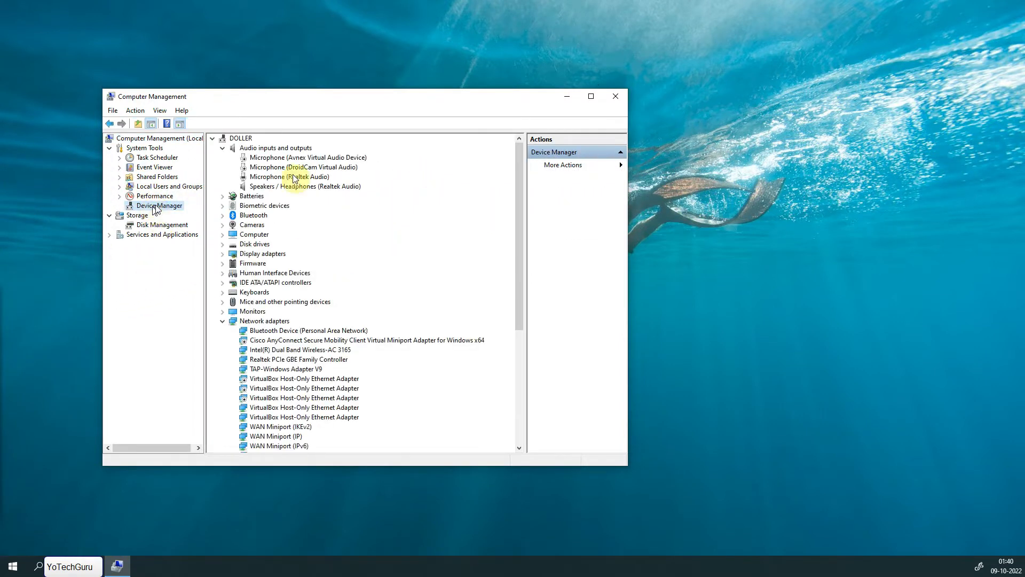
scroll(down, 3)
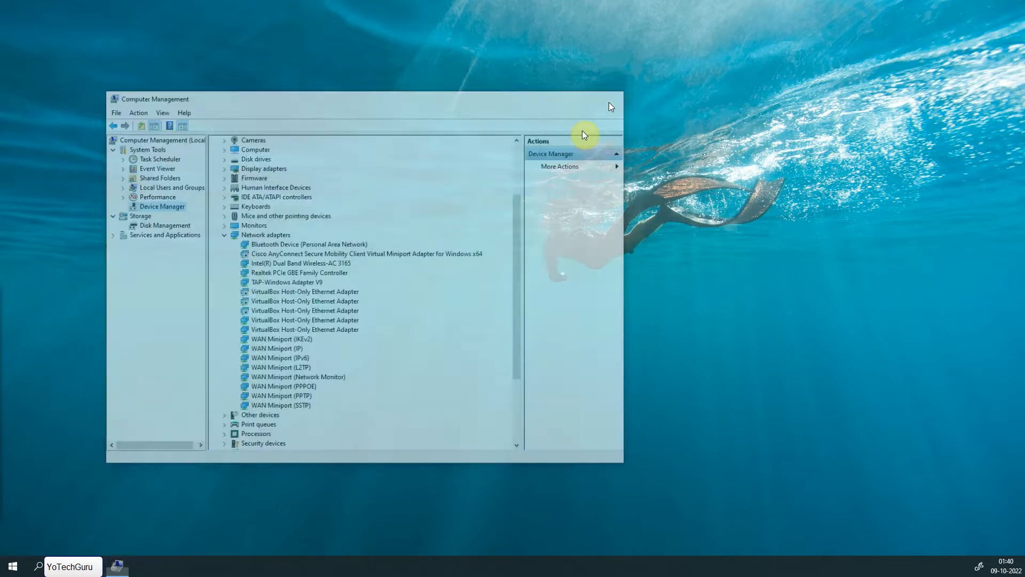
Step: Bring up standalone Device Manager maximized from the Start quick menu
right_click(12, 566)
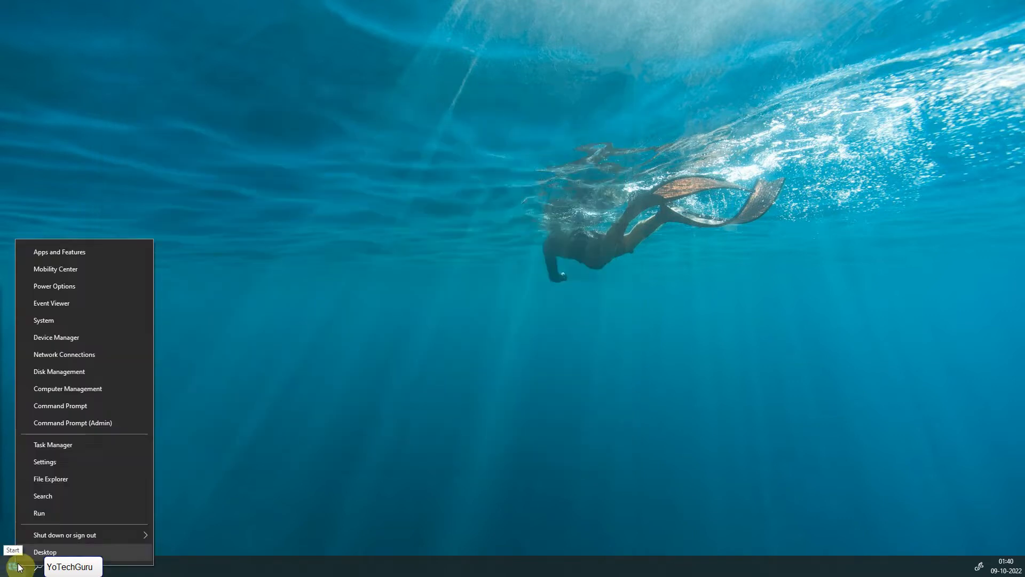
click(57, 337)
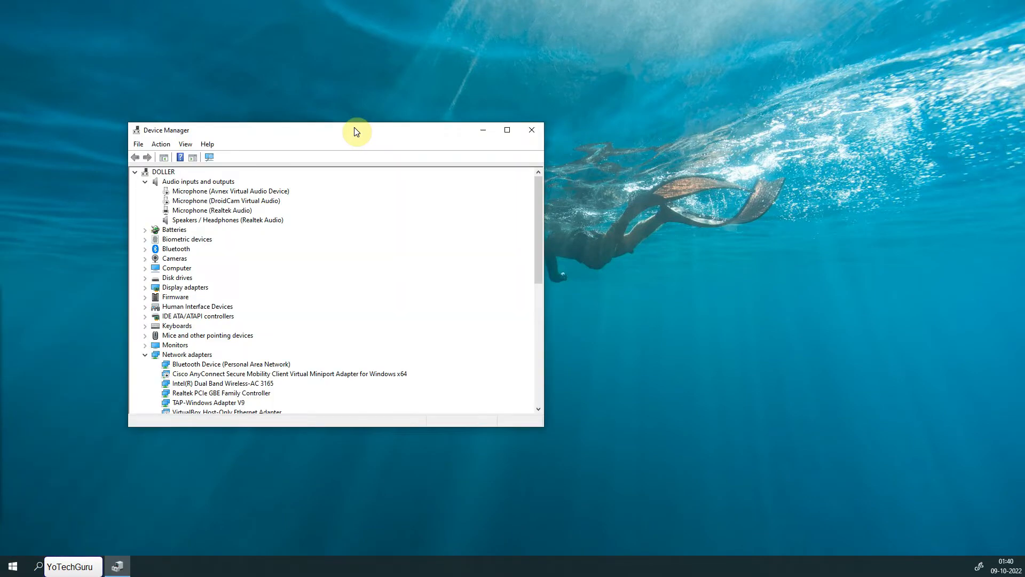
click(506, 129)
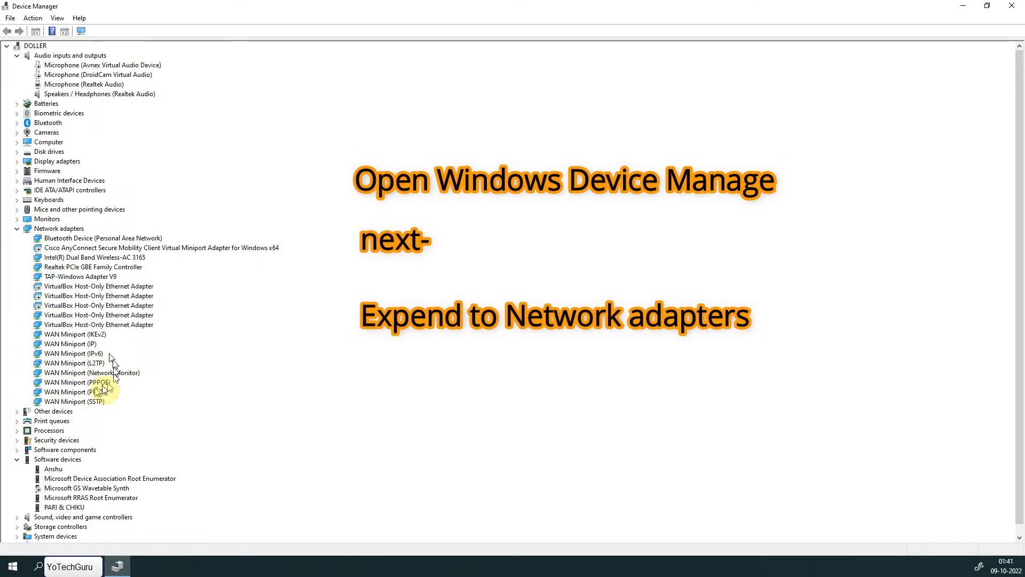
mouse_move(280, 325)
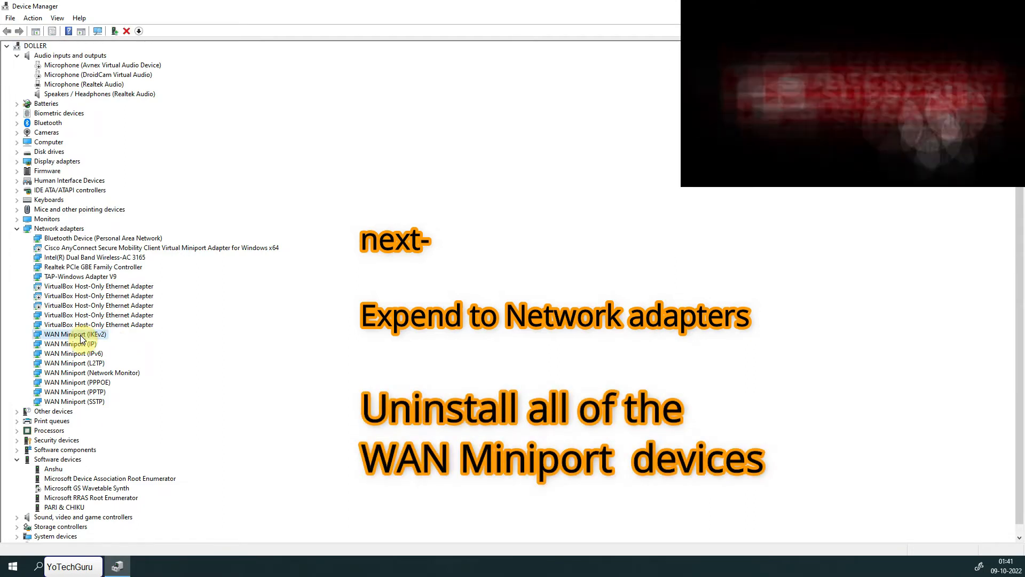
Step: Uninstall the WAN Miniport (IKEv2) and (IP) adapters, confirming their removal
right_click(75, 334)
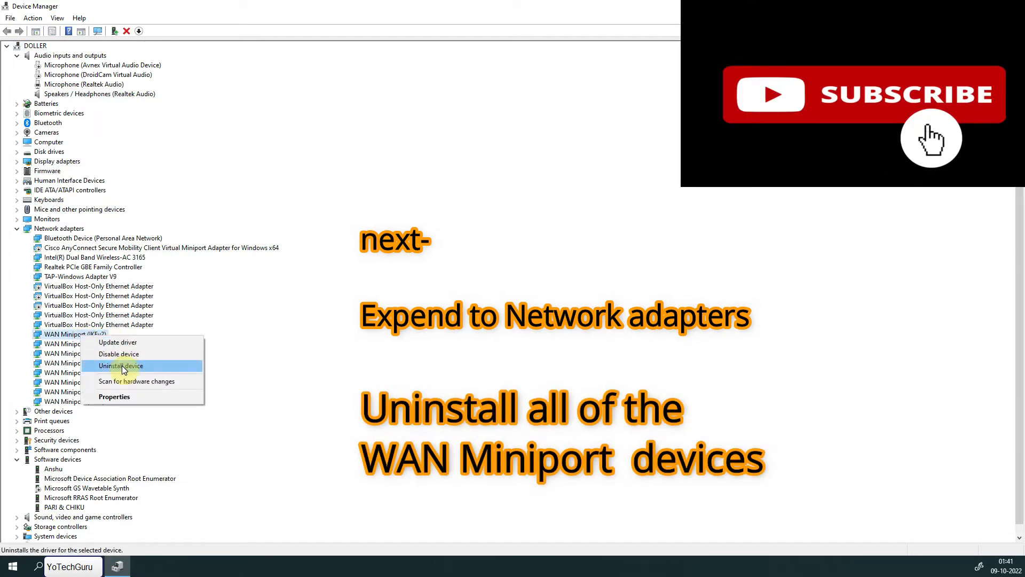
click(121, 365)
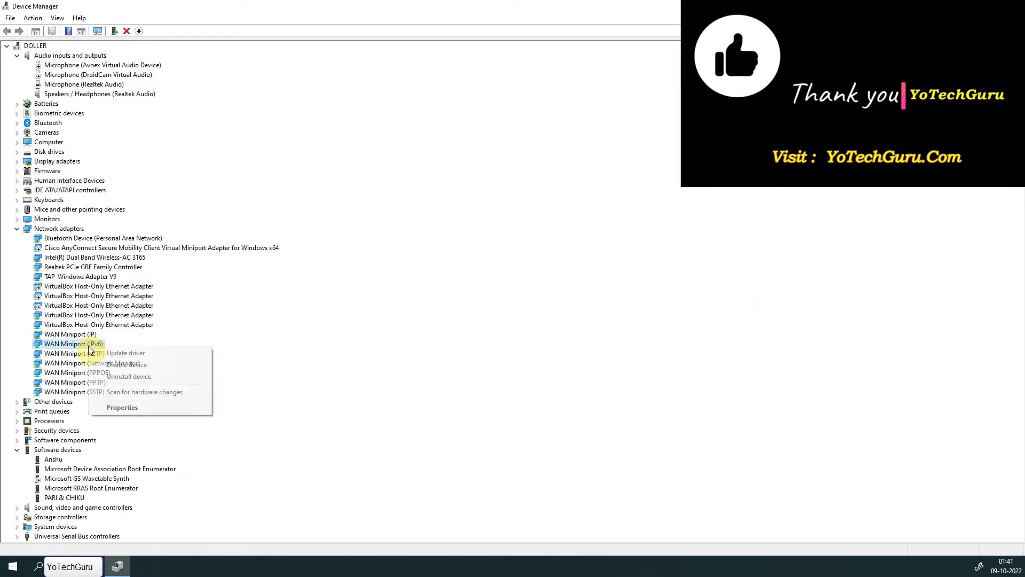
click(129, 375)
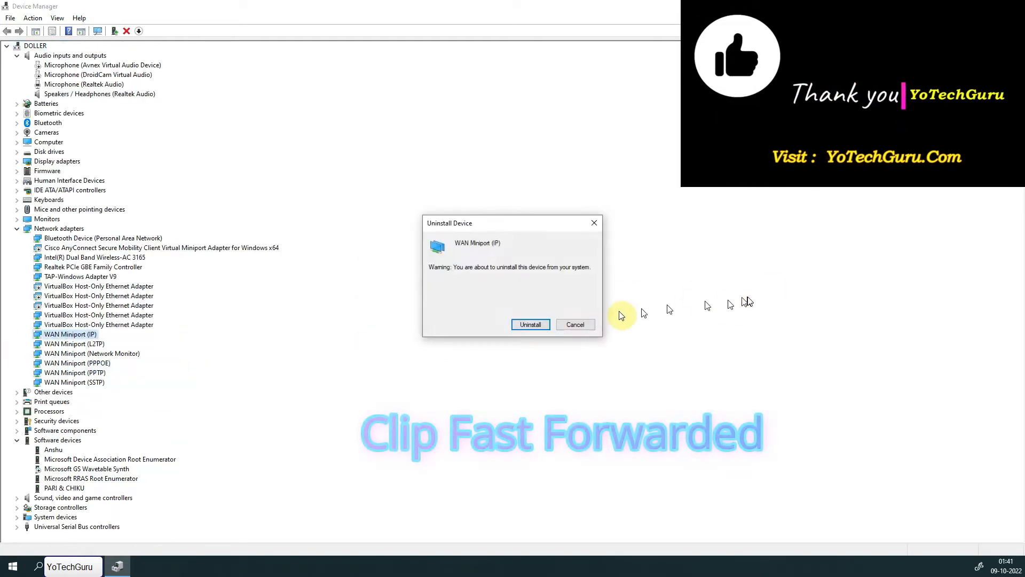
click(531, 324)
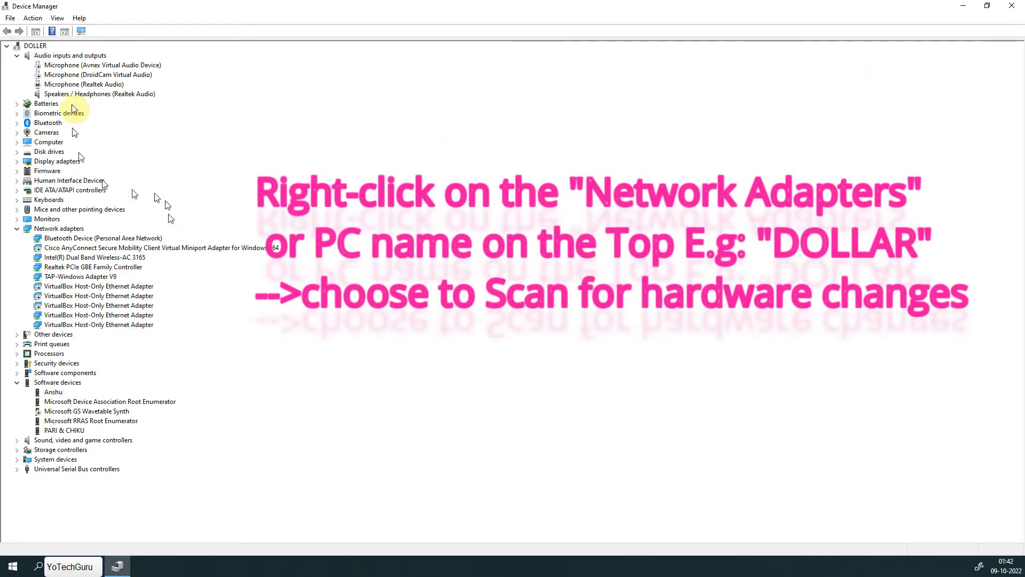
mouse_move(32, 19)
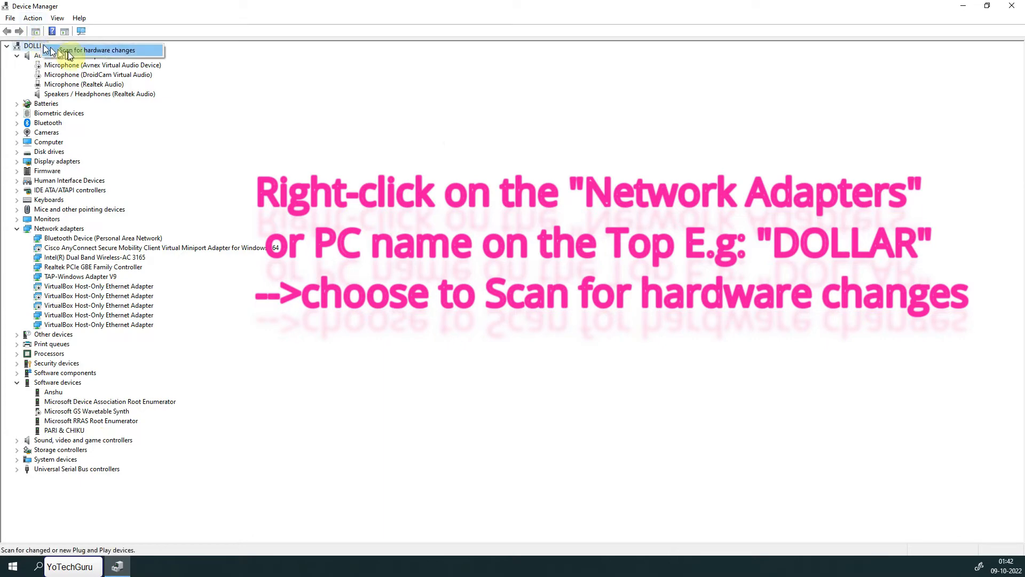
Step: Scan DOLLER for hardware changes so all seven WAN Miniport adapters return
click(99, 50)
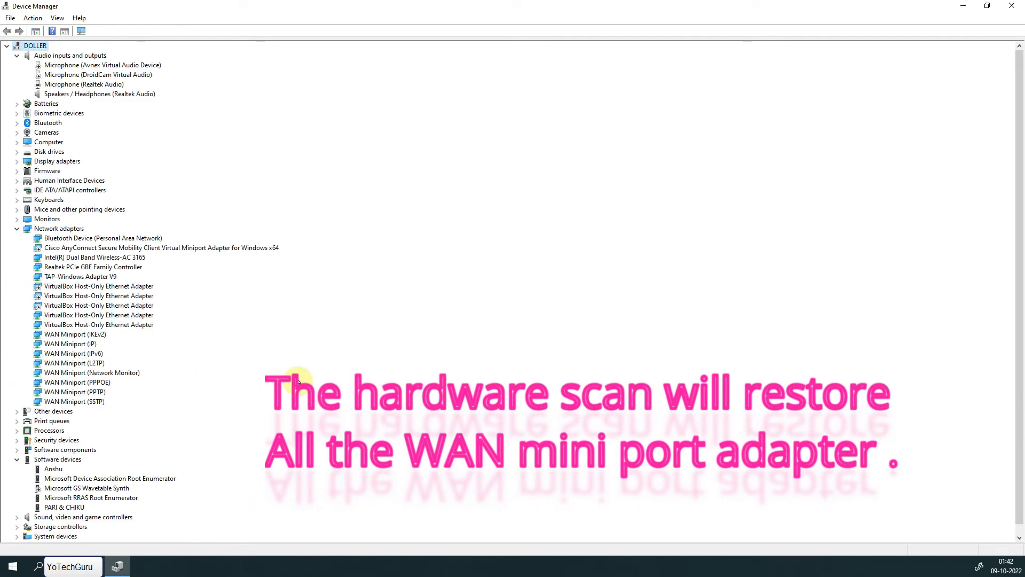
mouse_move(97, 354)
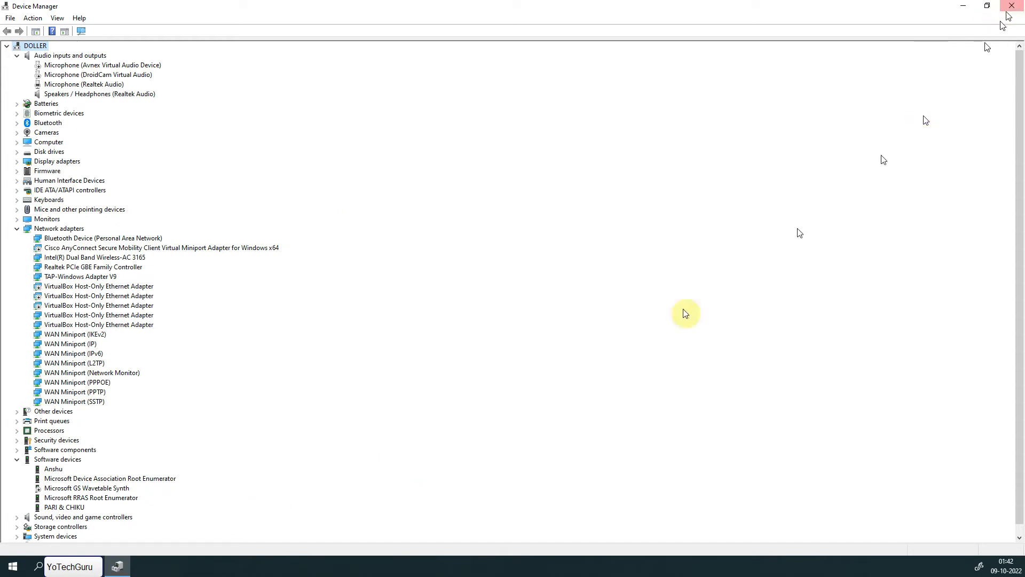
mouse_move(1010, 7)
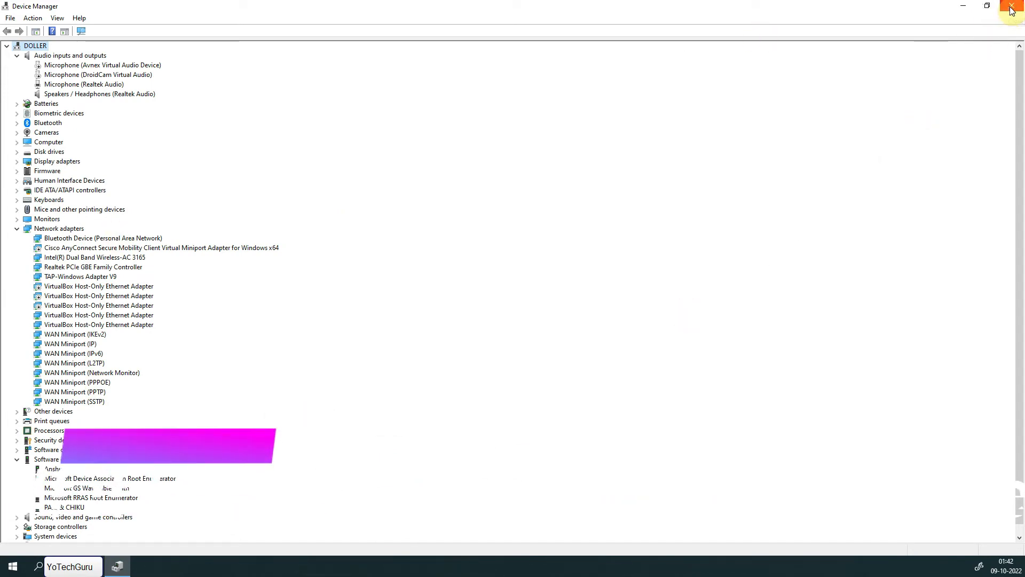
Step: Close Device Manager and refresh the Azure VPN Client's connections list
click(1011, 6)
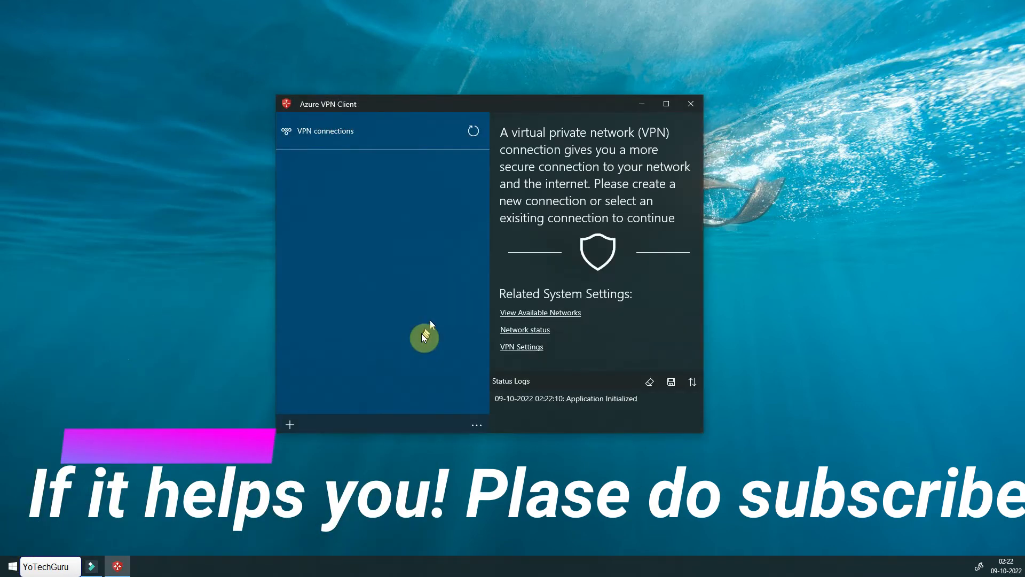
click(665, 103)
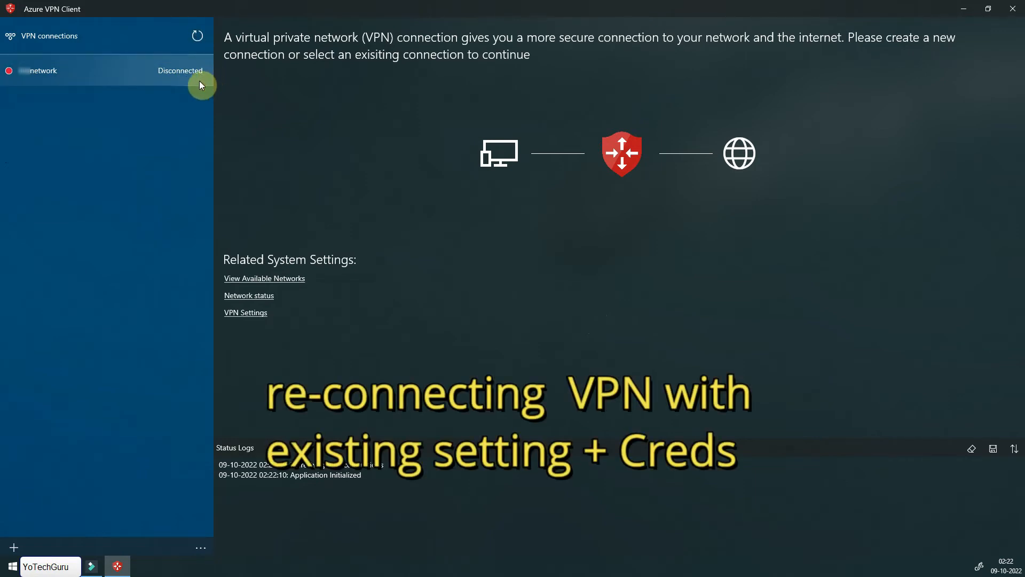
Step: Connect the saved VPN, cancel the first attempt, then connect again
click(105, 71)
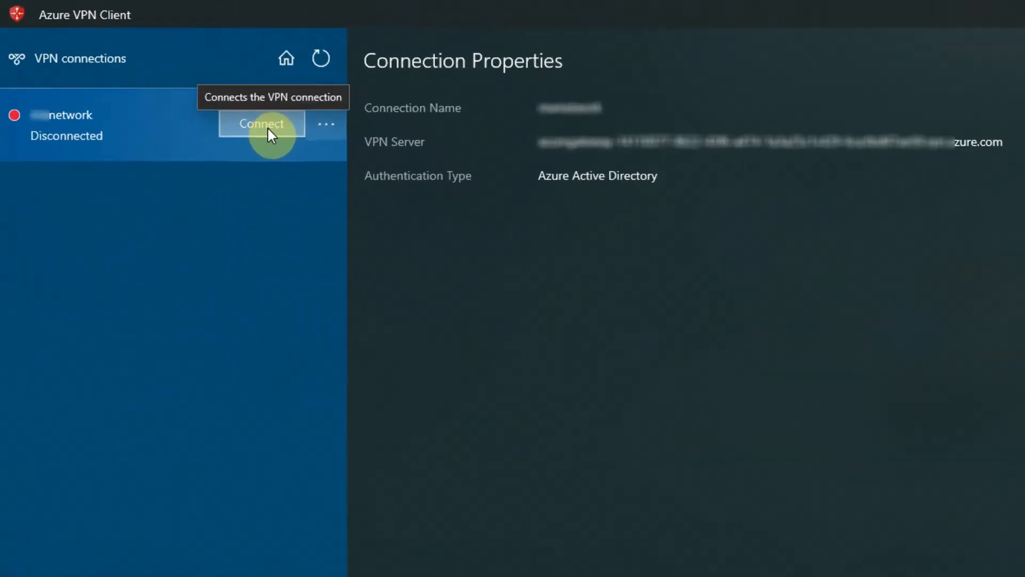
click(261, 123)
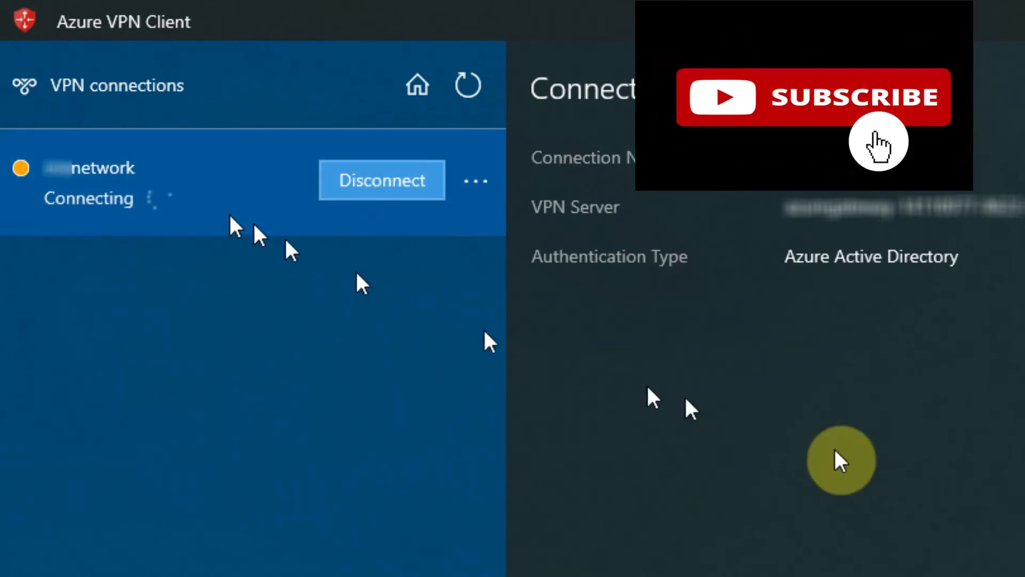
click(381, 180)
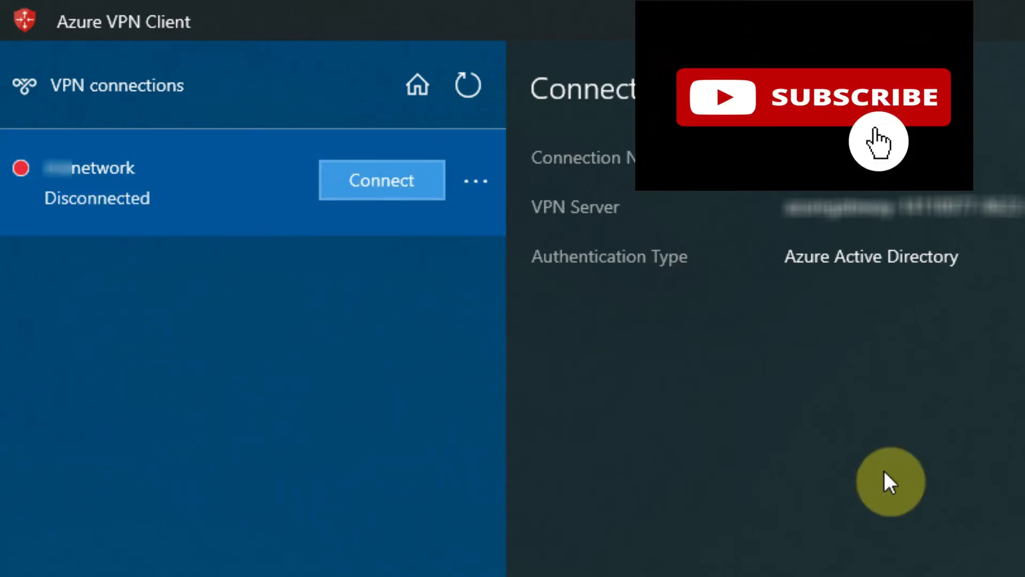
click(382, 180)
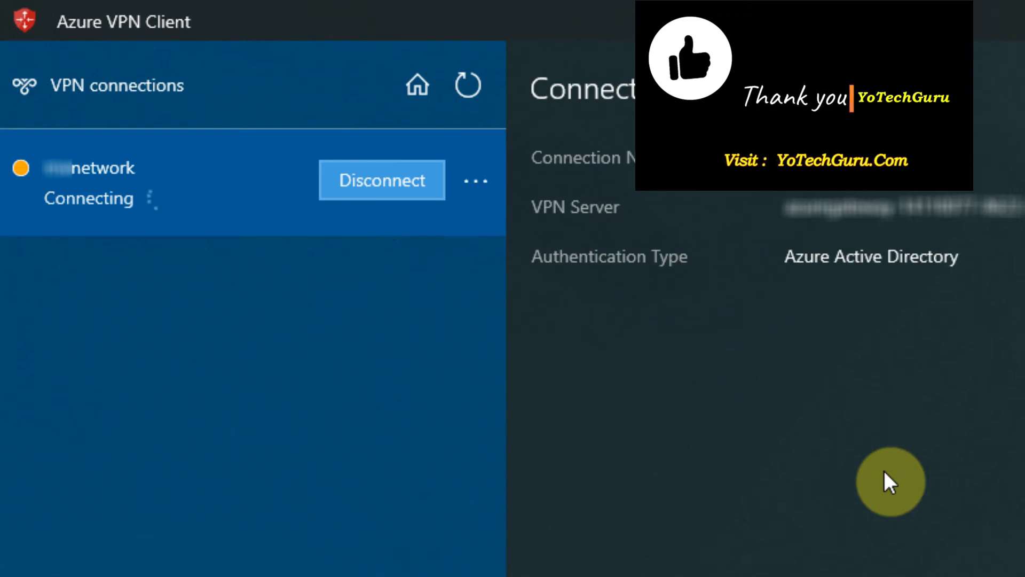